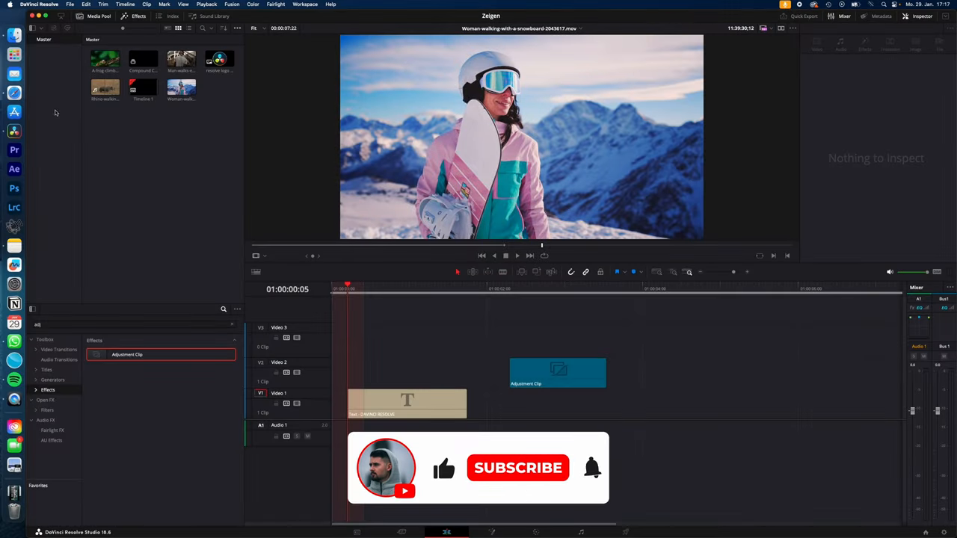
# Step: Enable Show Power Bins from the Media Pool options menu so a Master power bin appears
pyautogui.click(517, 467)
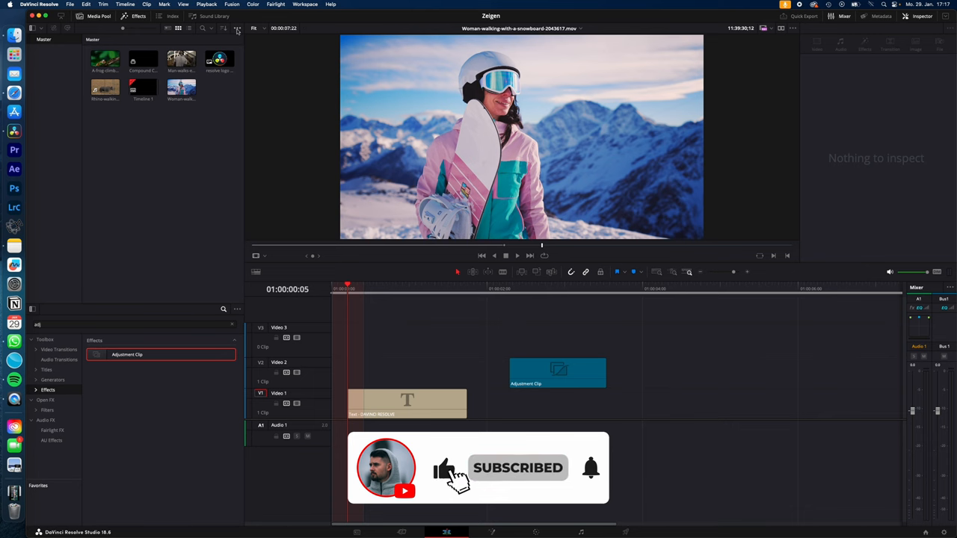
pyautogui.click(237, 29)
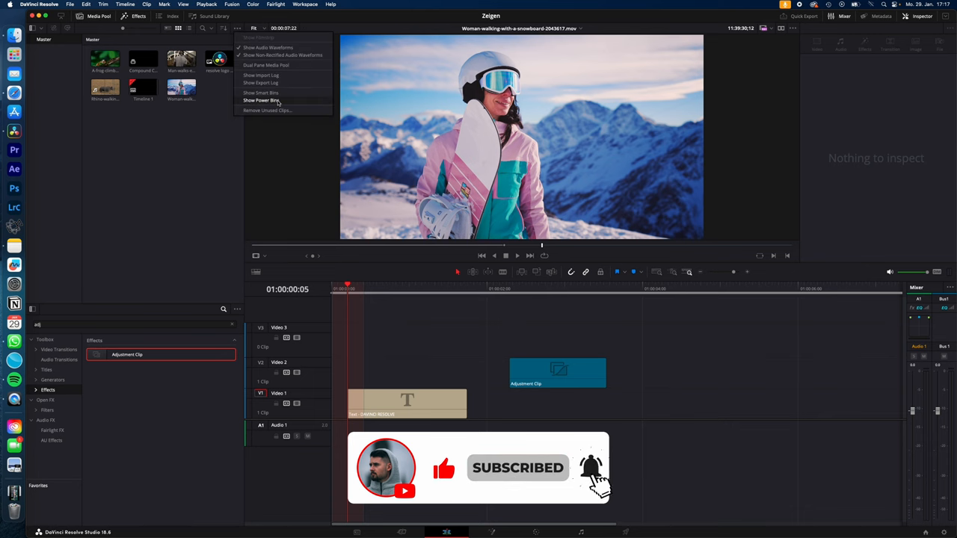
pyautogui.click(262, 101)
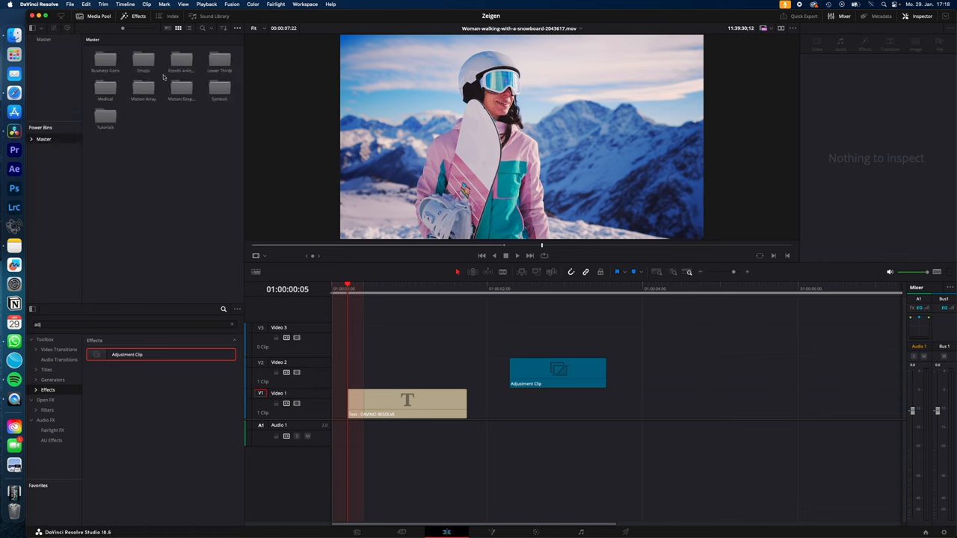
pyautogui.moveTo(161, 106)
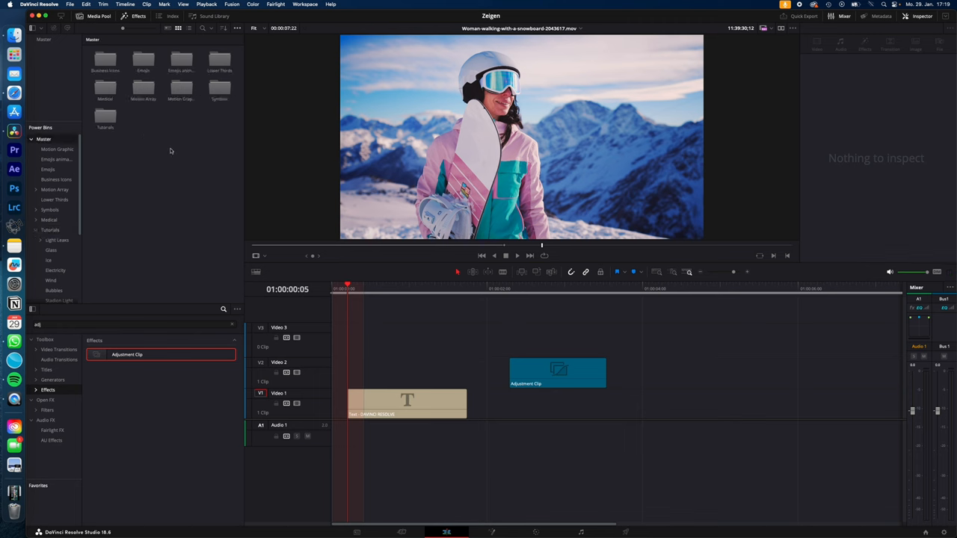
pyautogui.moveTo(160, 153)
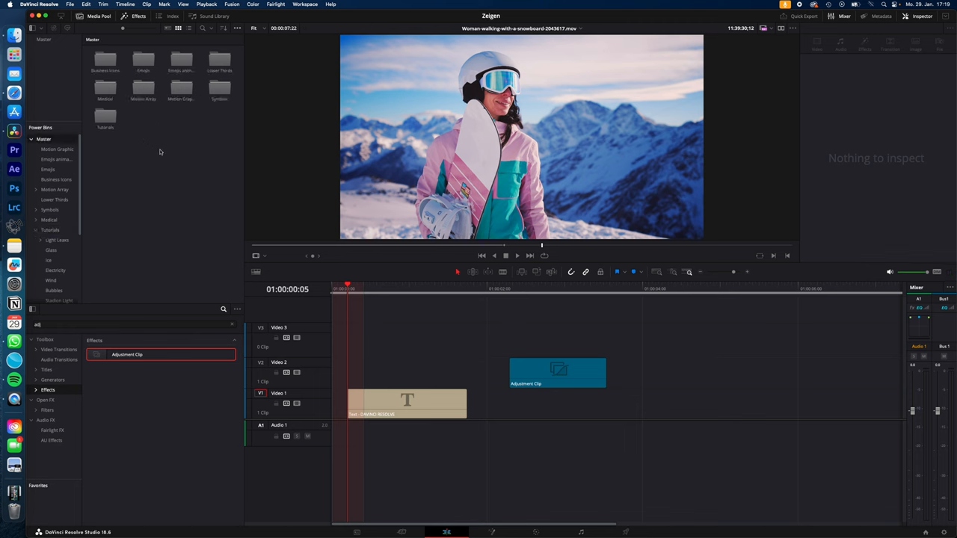
# Step: Select the adjustment clip on Video 2 and show its video transform settings in the Inspector
pyautogui.click(406, 403)
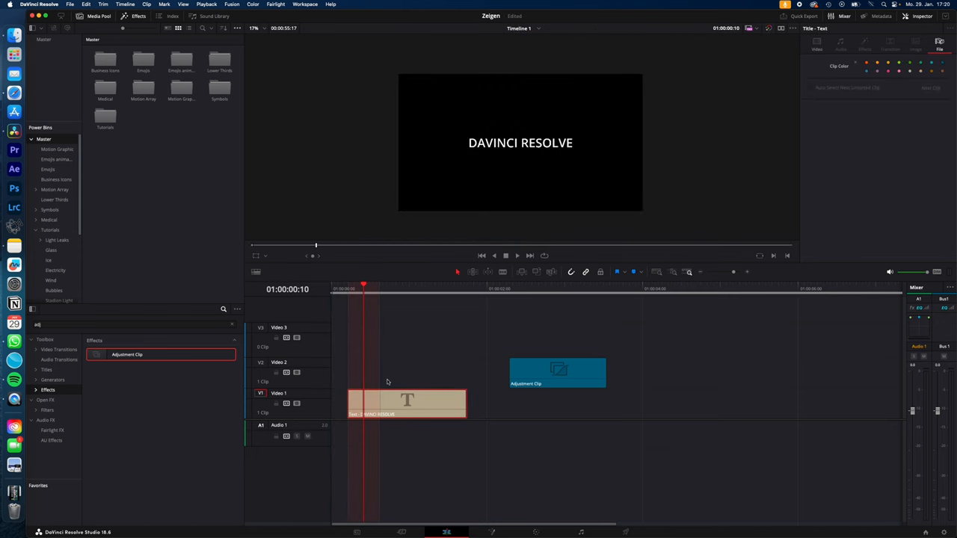
pyautogui.click(556, 370)
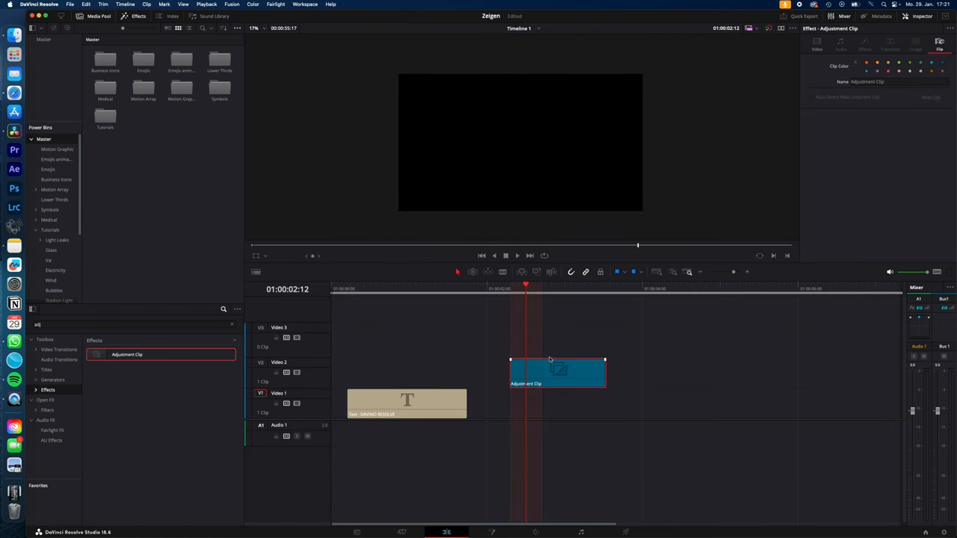
pyautogui.moveTo(574, 366)
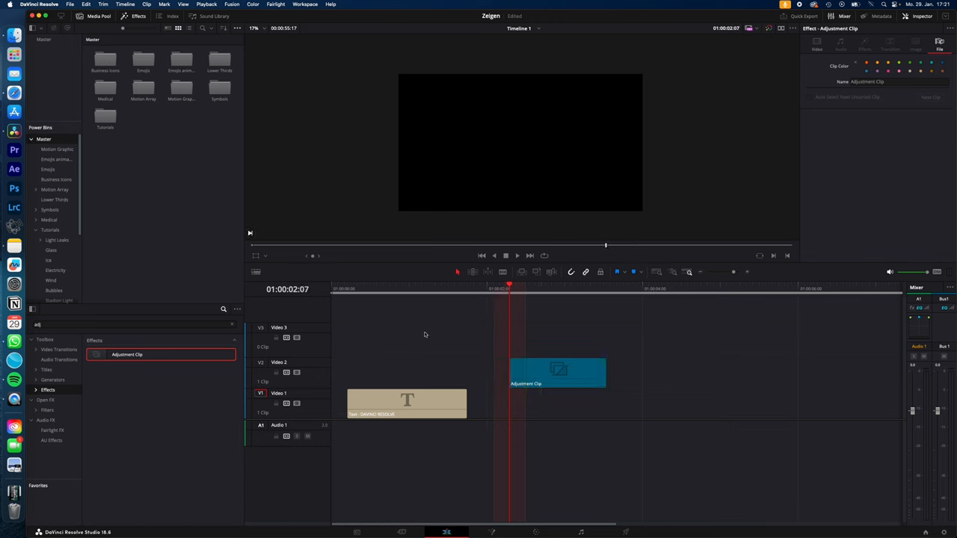
pyautogui.click(556, 373)
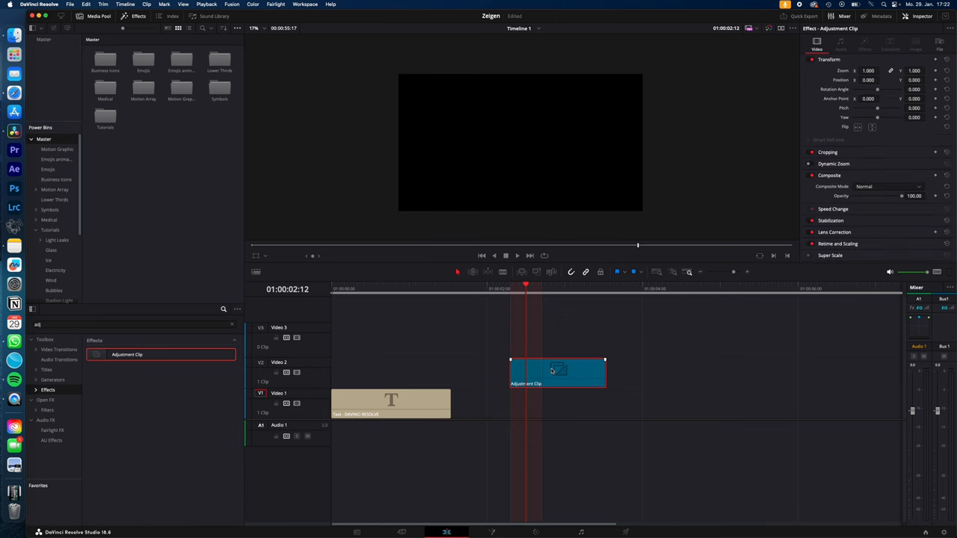
# Step: Rename the adjustment clip to Colorgrade and drag it into the Master power bin
pyautogui.click(938, 44)
pyautogui.write('Colorgrade')
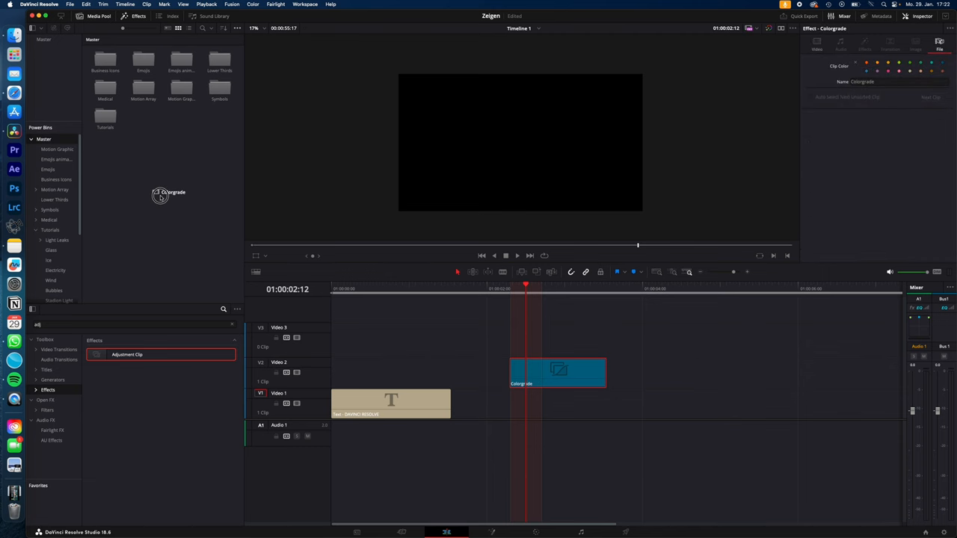
pyautogui.click(143, 59)
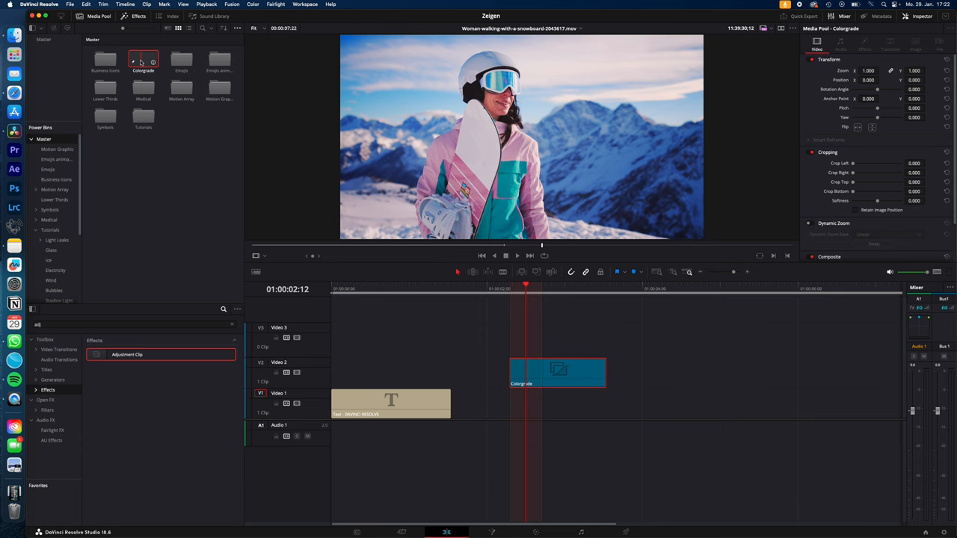